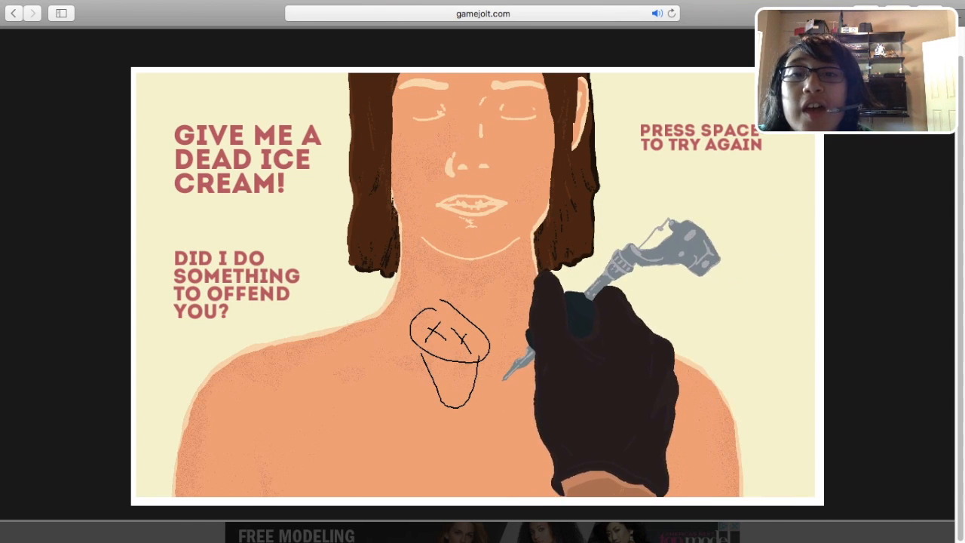
# Leave the ice cream results, tattoo the modest rainbow for the next client, then dismiss their reaction.
pyautogui.press('space')
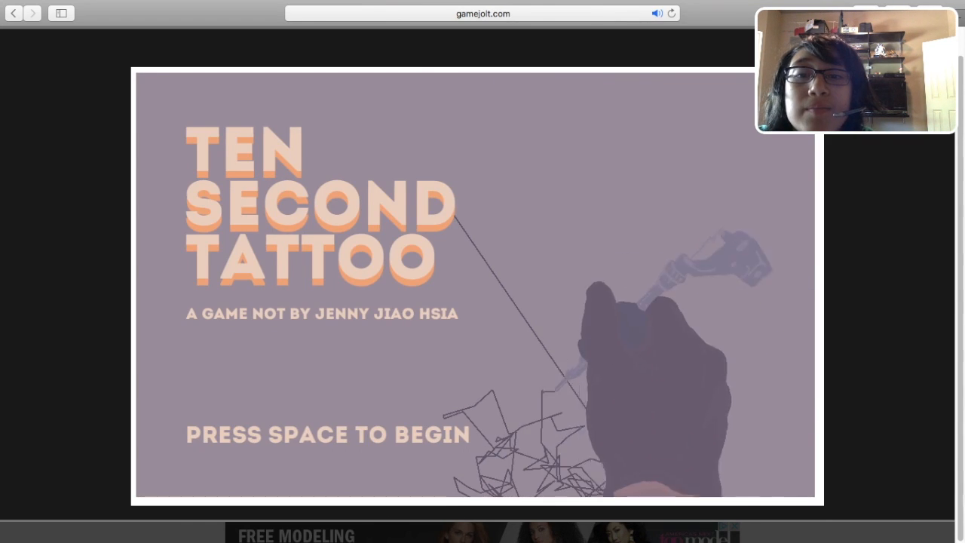
pyautogui.press('space')
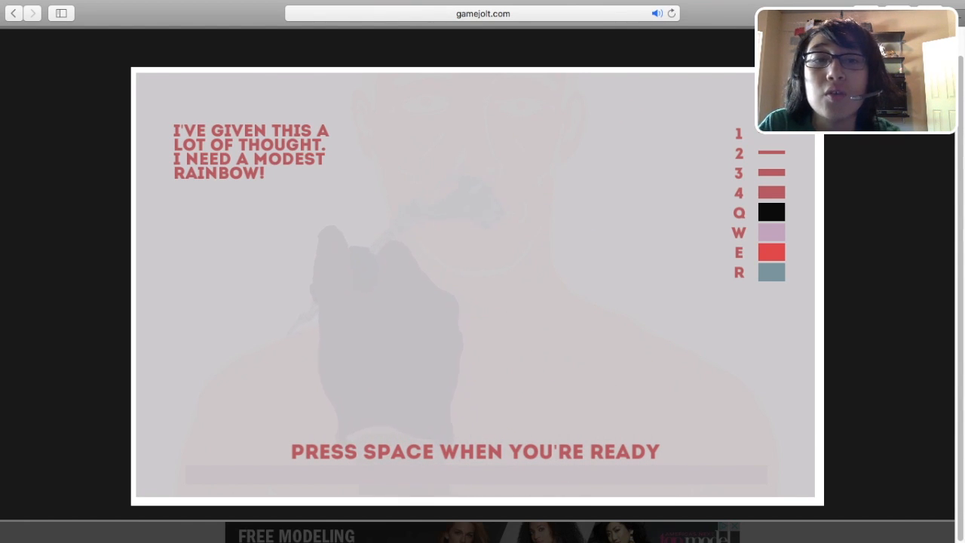
pyautogui.press('space')
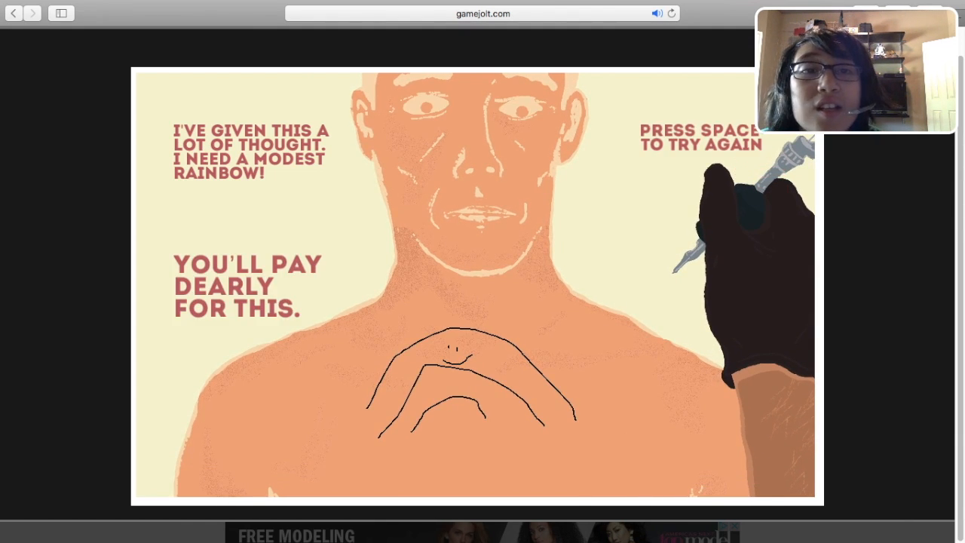
pyautogui.press('space')
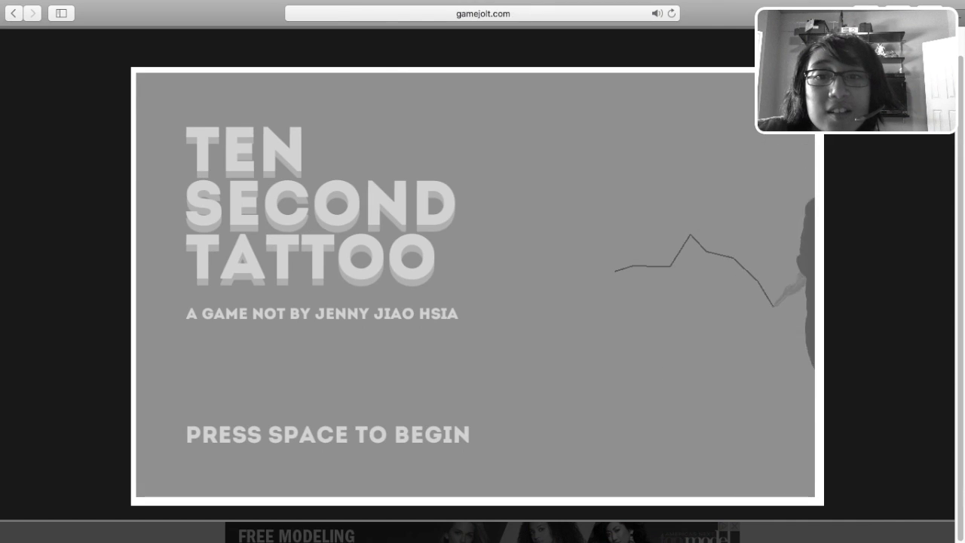
# Take the next client, tattoo their techno butterfly, and move past the sarcastic reaction.
pyautogui.press('space')
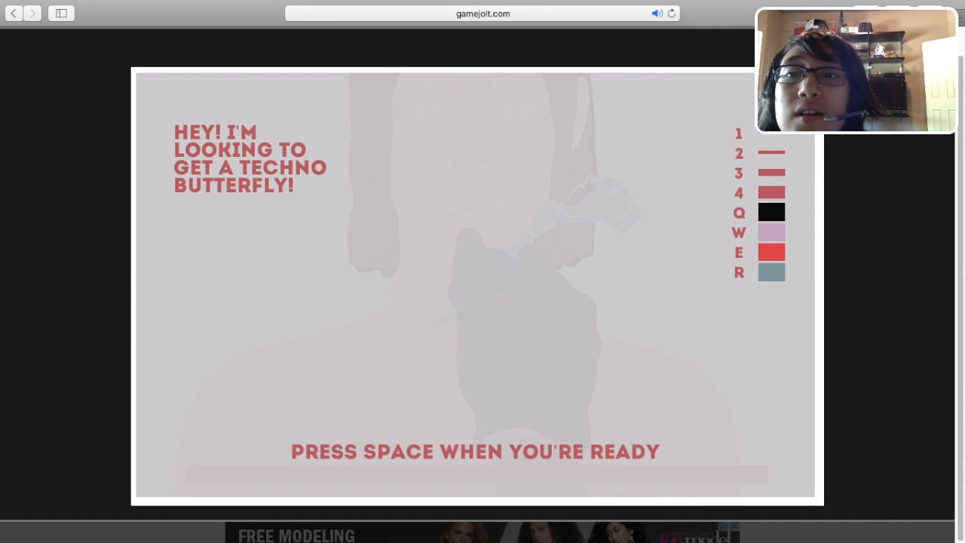
pyautogui.press('space')
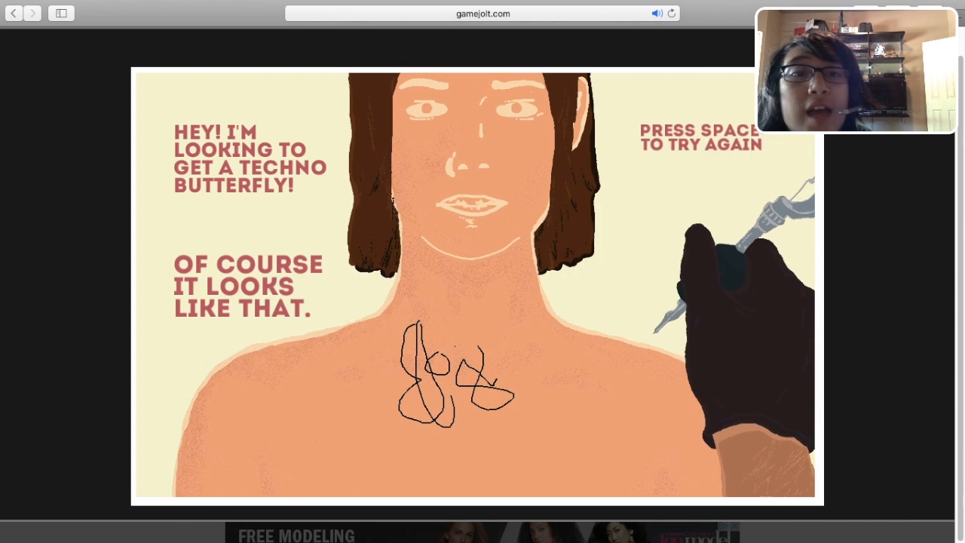
pyautogui.press('space')
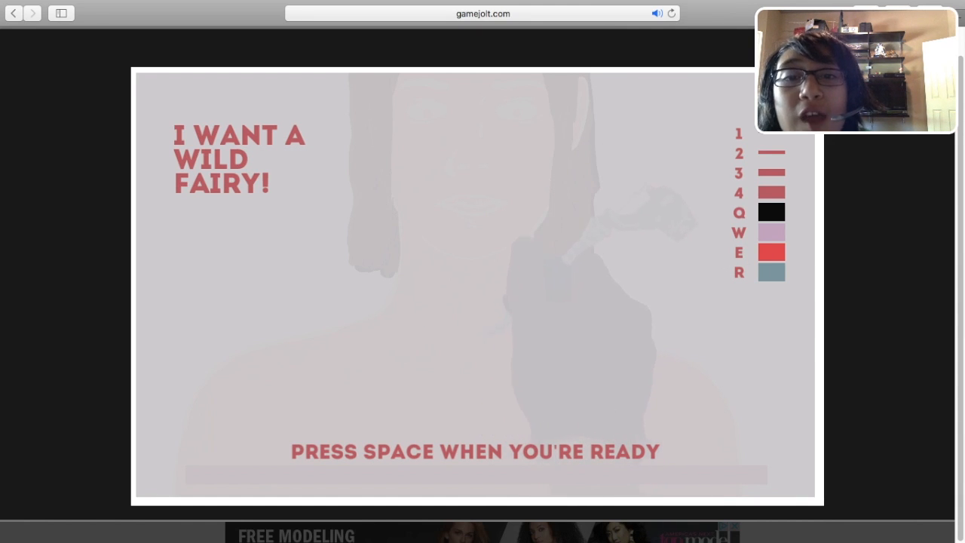
# Tattoo the wild fairy on the client's chest and dismiss the leather-jacket remark.
pyautogui.press('space')
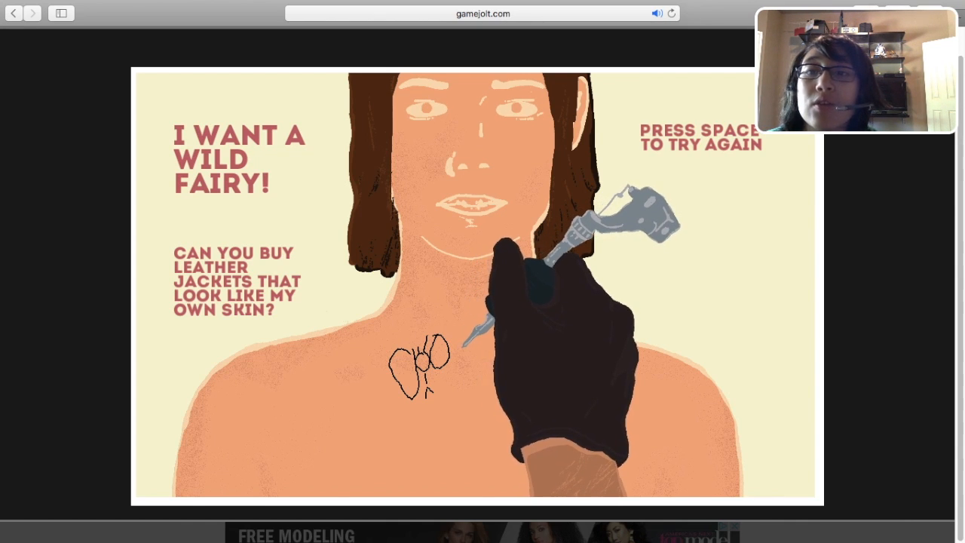
pyautogui.press('space')
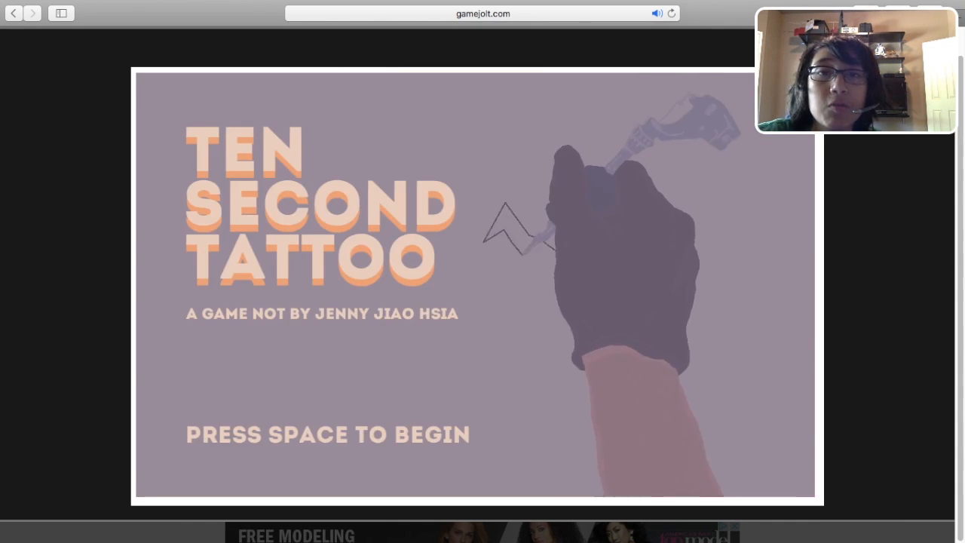
# Take the next client, tattoo the modern owl on their neck, and move past their outburst.
pyautogui.press('space')
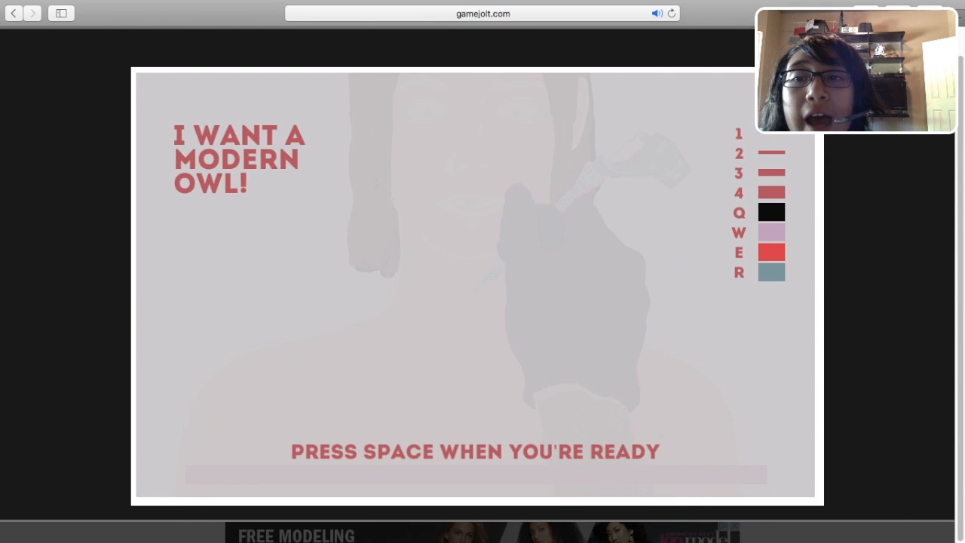
pyautogui.press('space')
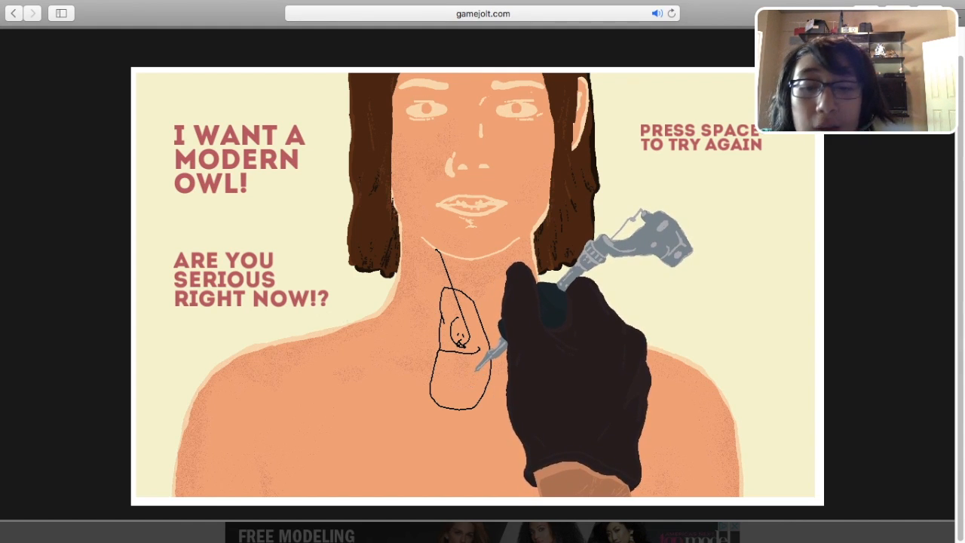
pyautogui.press('space')
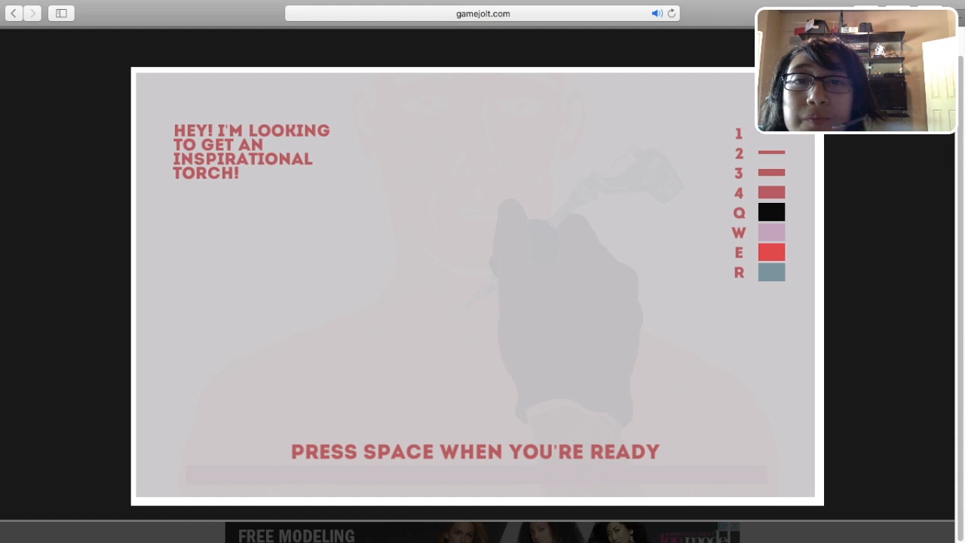
# Tattoo the inspirational torch and dismiss the melancholy-violin-music remark.
pyautogui.press('space')
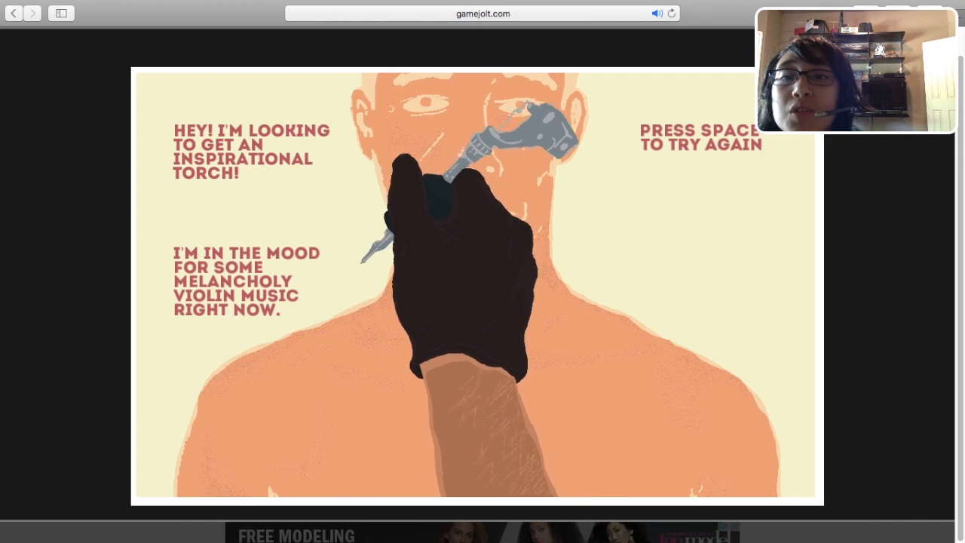
pyautogui.press('space')
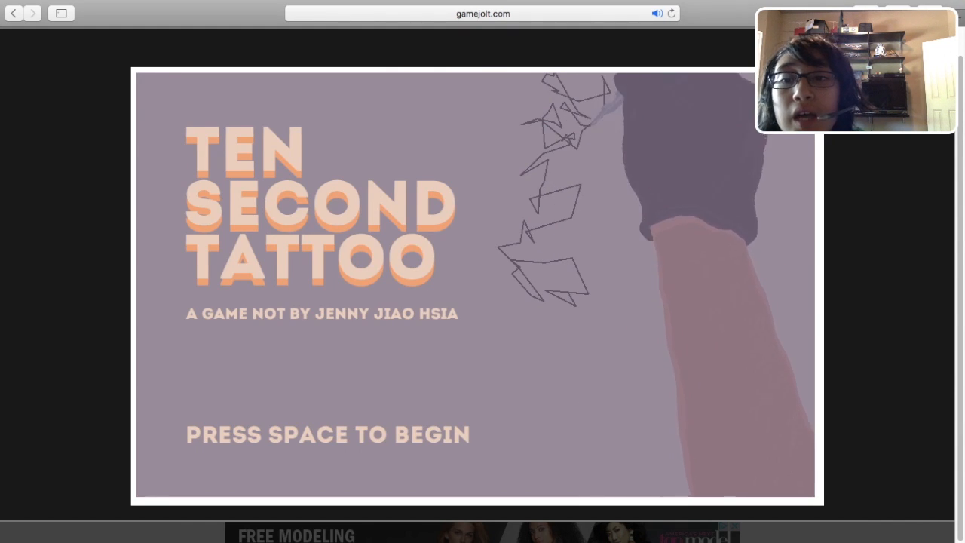
# Take the next client, tattoo the fantasy seal on their chest, and dismiss the Reddit remark.
pyautogui.press('space')
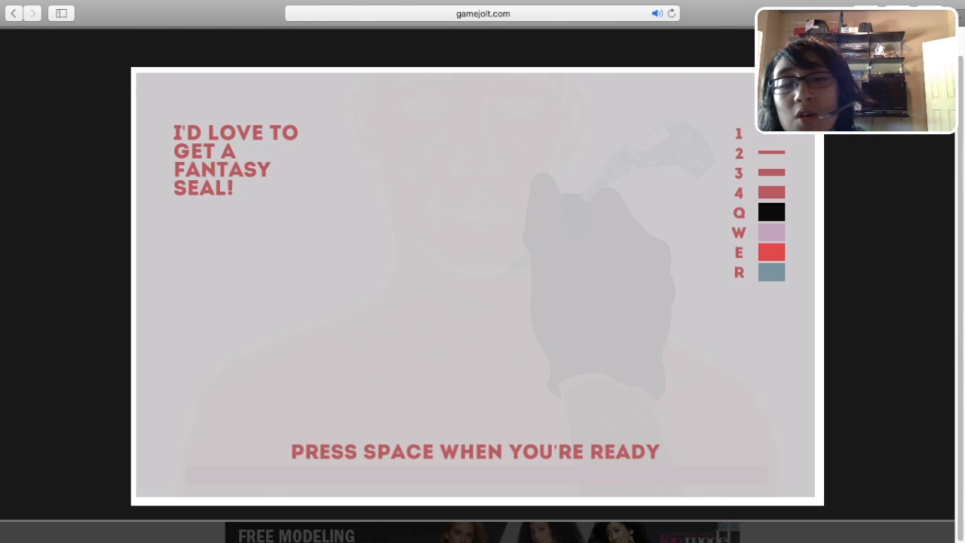
pyautogui.press('space')
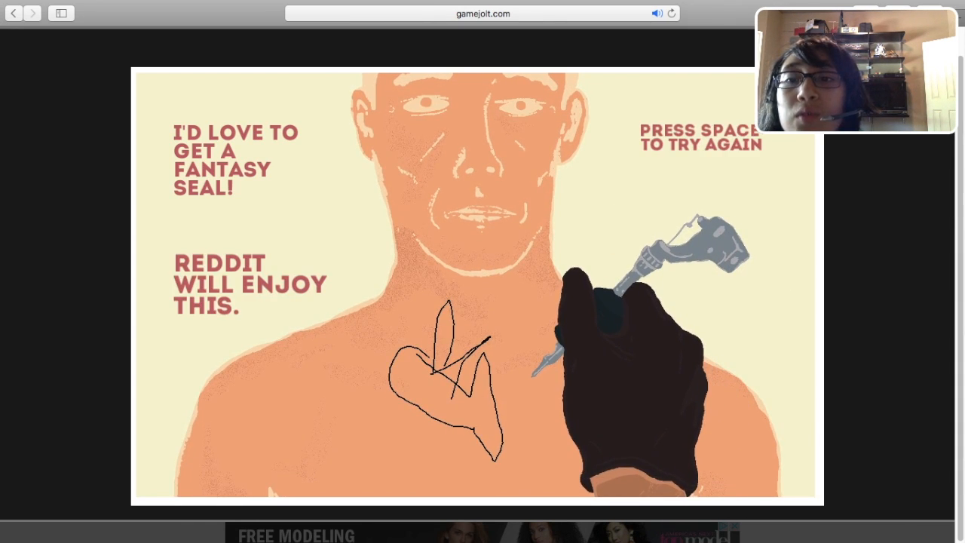
pyautogui.press('space')
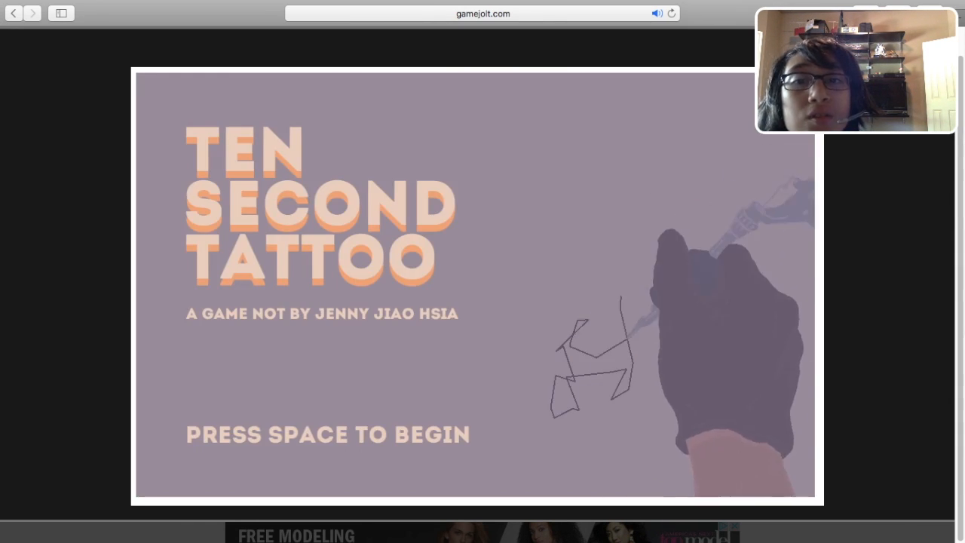